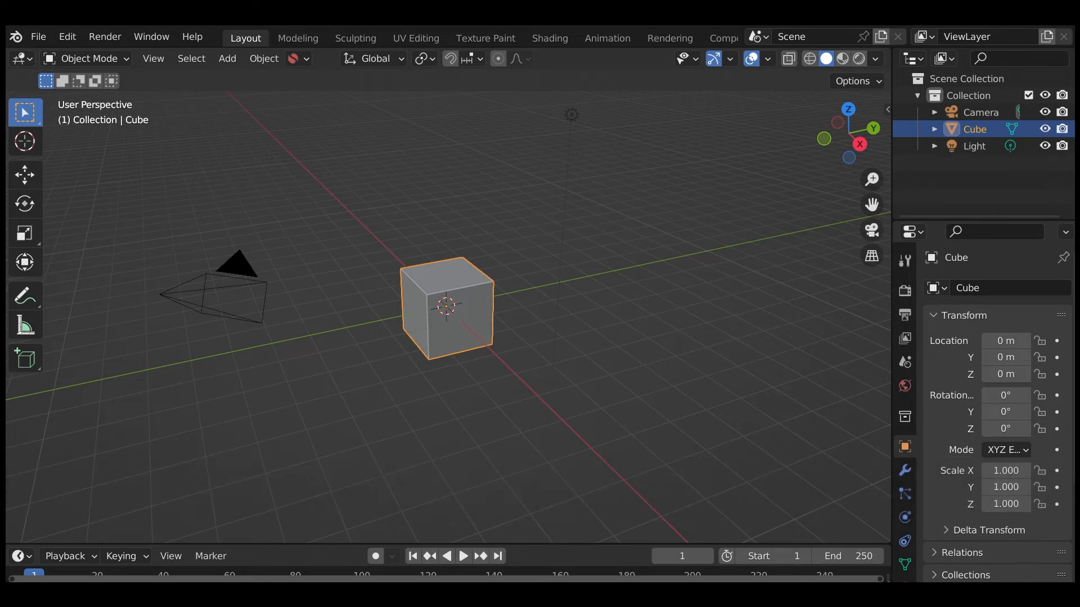
mouse_move(66, 36)
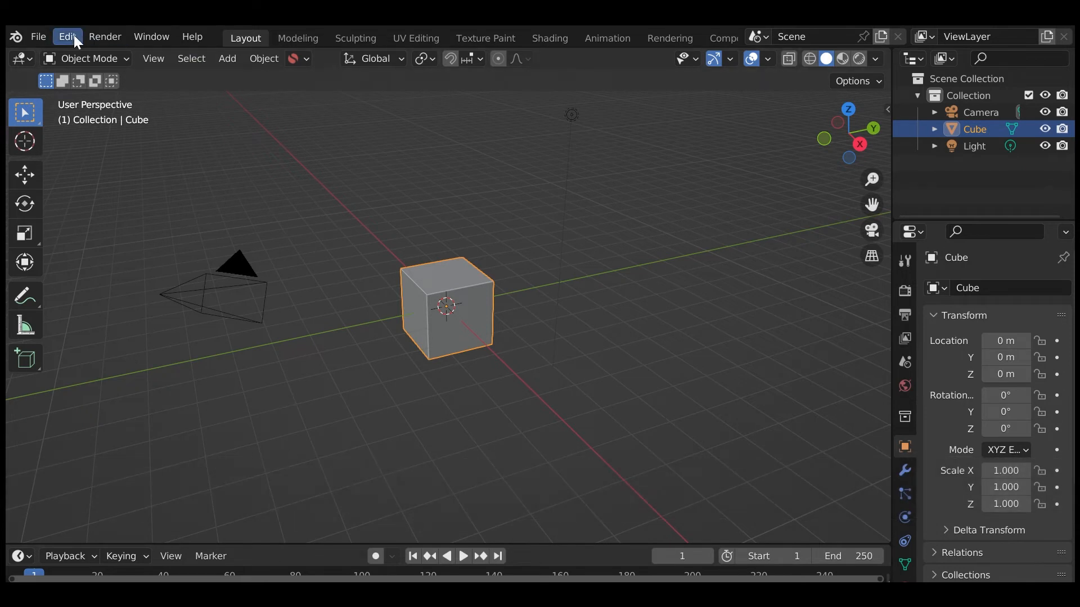
Step: Reach the add-on installer file browser from Preferences > Add-ons
left_click(66, 36)
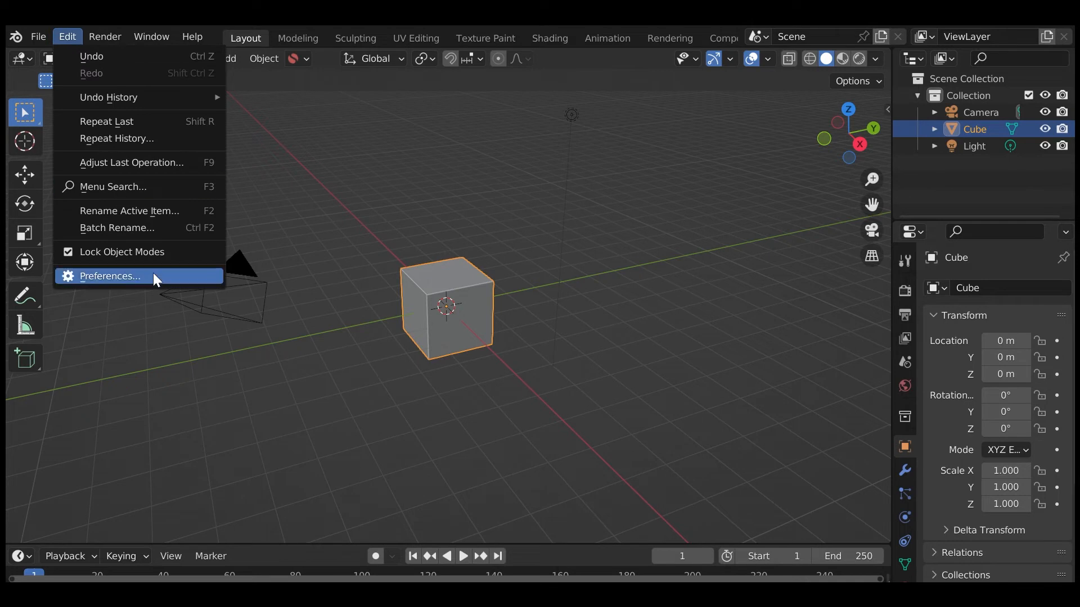
left_click(109, 276)
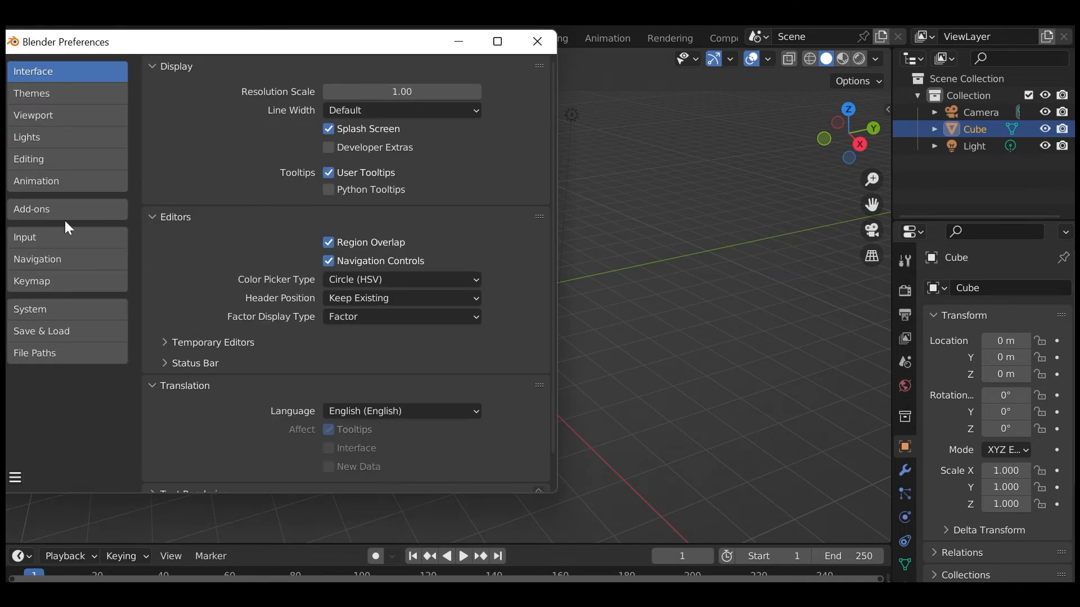
left_click(31, 209)
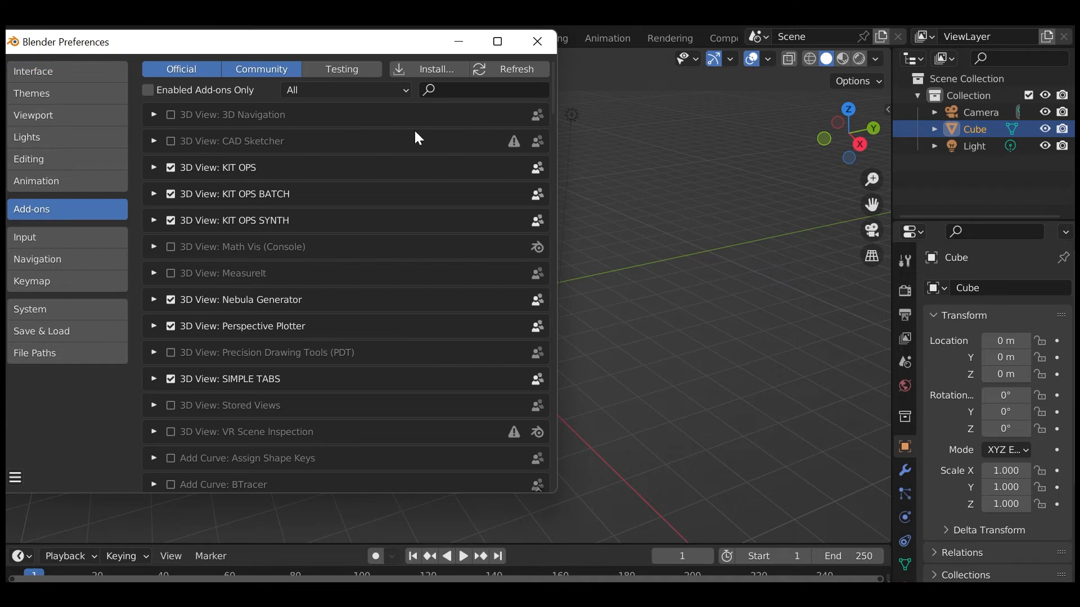
left_click(434, 68)
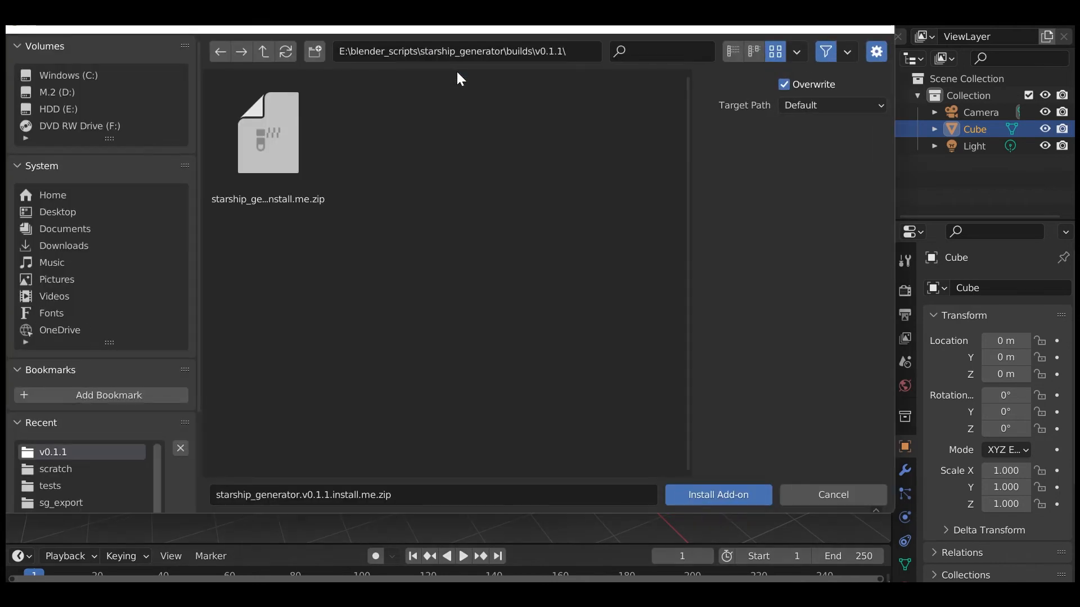
mouse_move(451, 361)
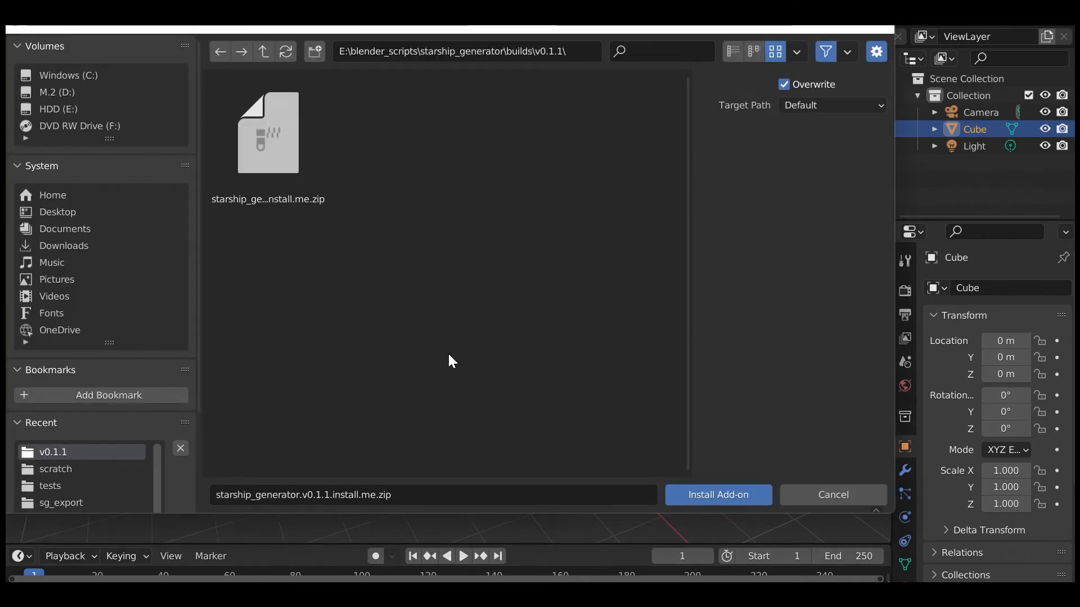
mouse_move(361, 78)
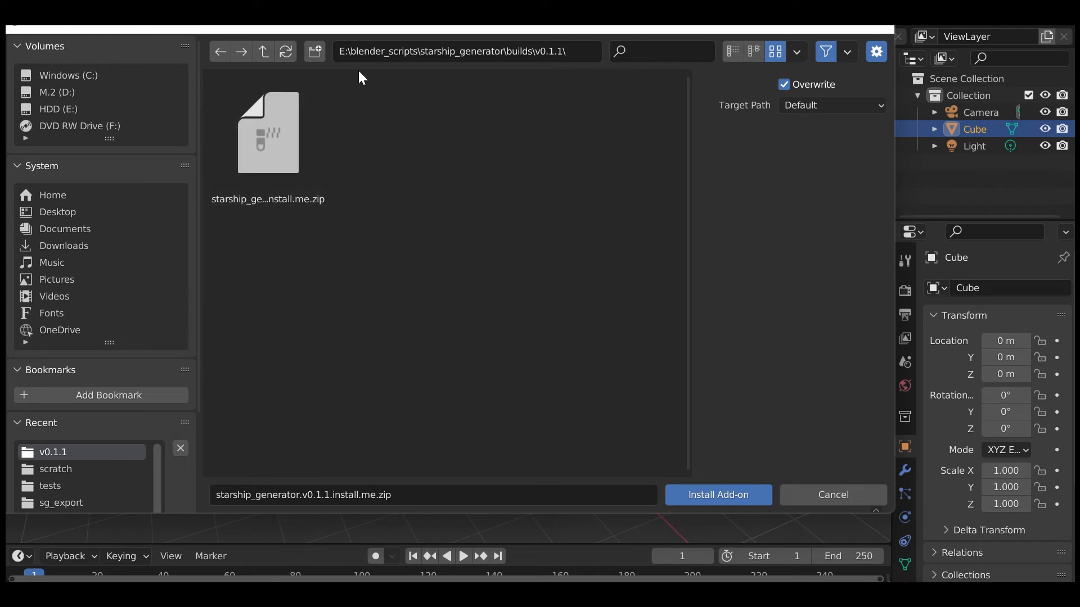
mouse_move(409, 227)
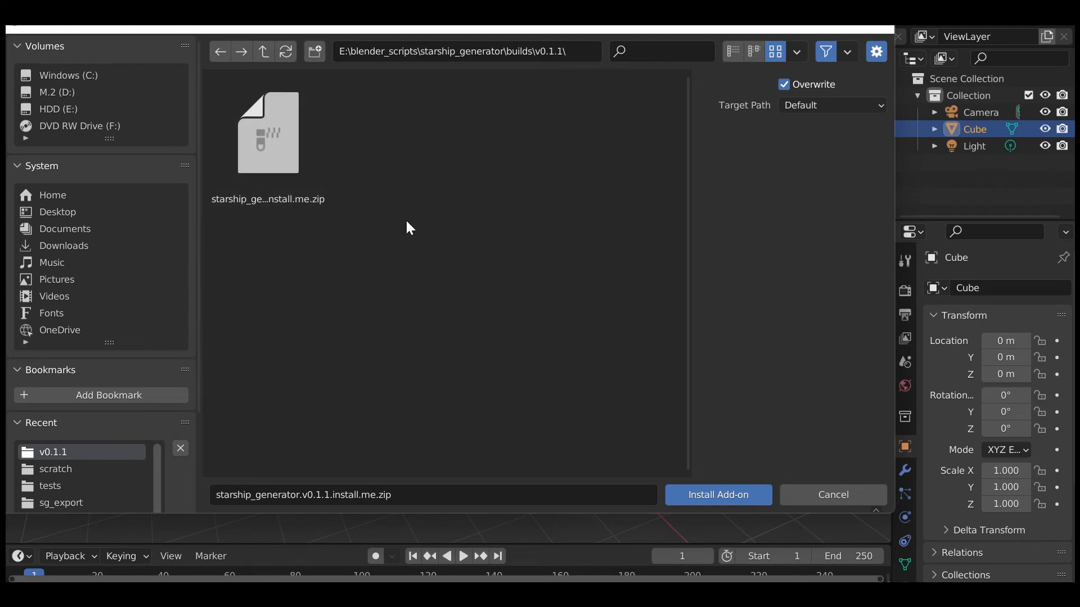
Step: Install starship_generator.v0.1.1.install.me.zip as an add-on
left_click(268, 133)
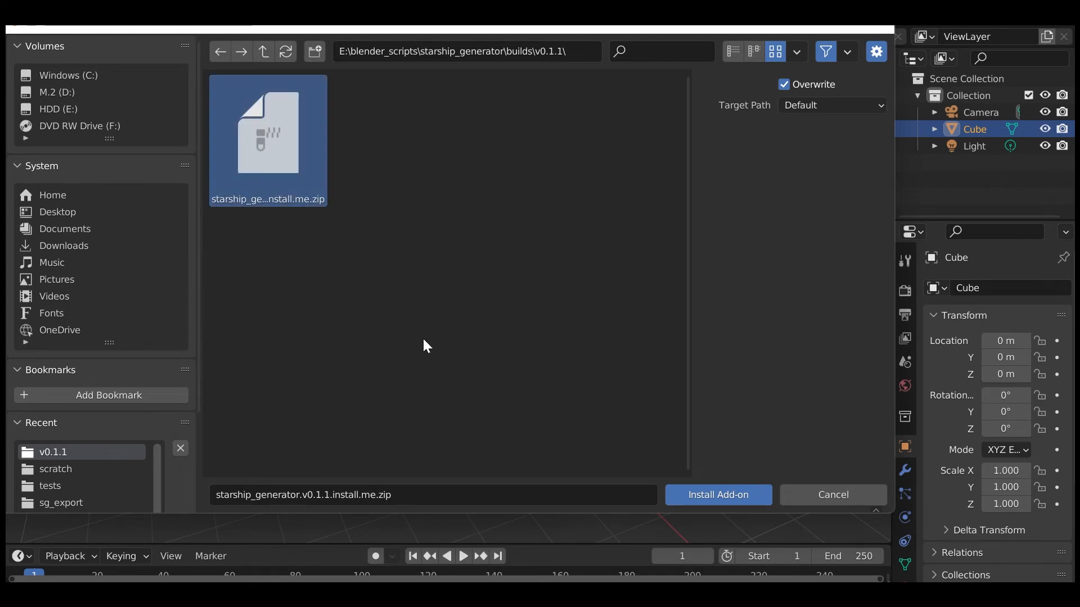
mouse_move(762, 500)
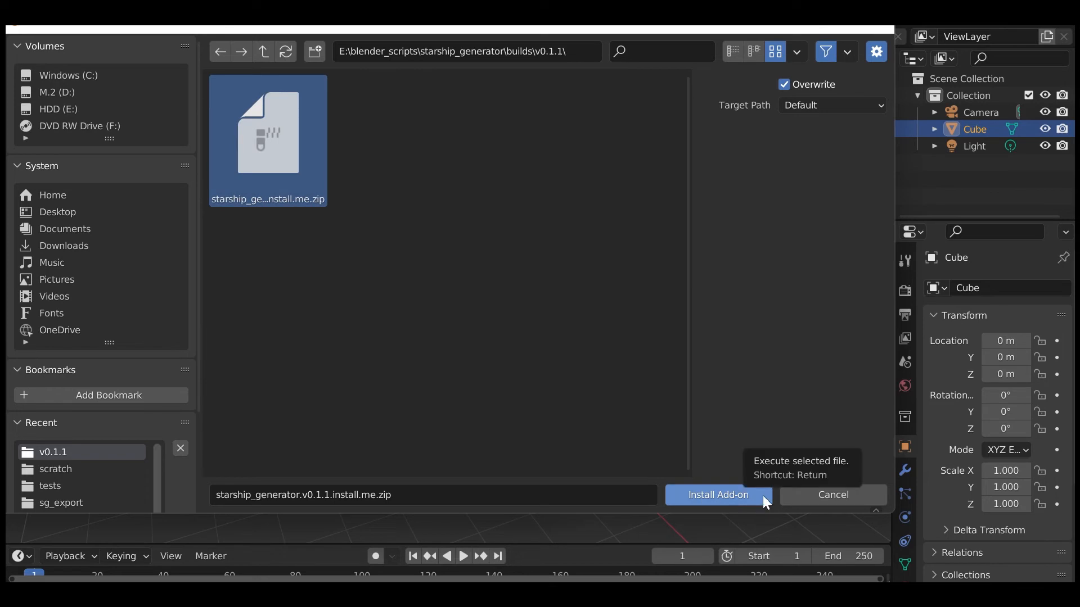
left_click(718, 494)
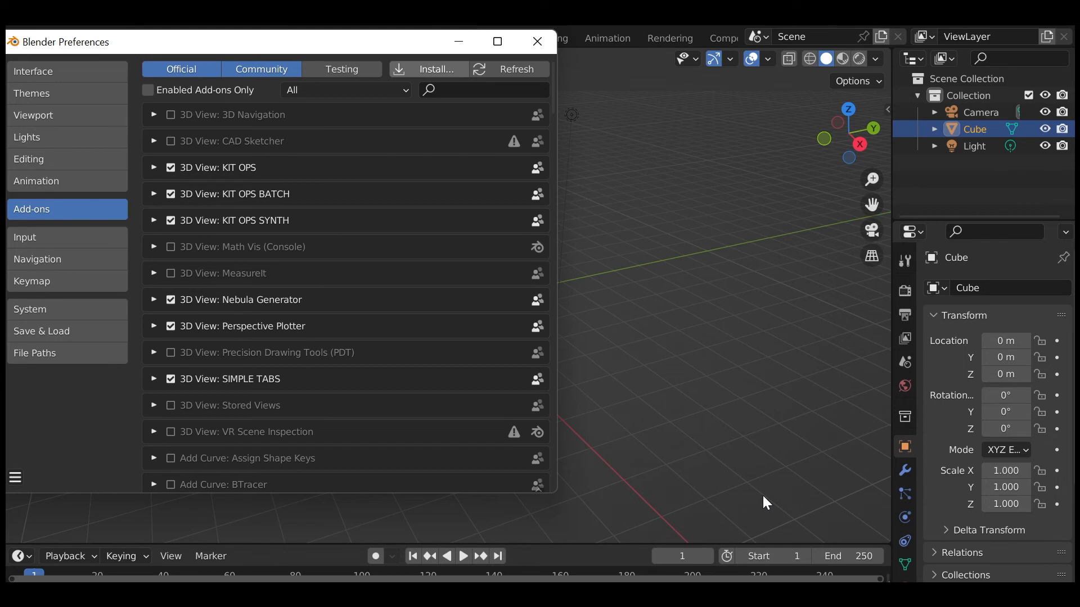
Step: Find 'Starship Generator' in the add-ons list, enable it, and leave Preferences
type("Starship Generator")
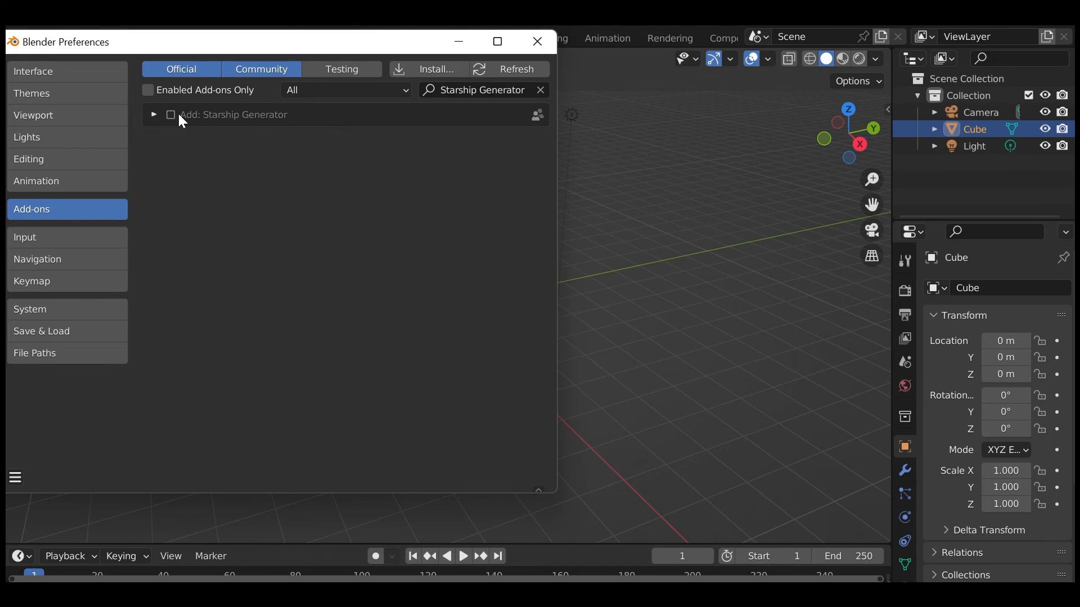
mouse_move(135, 112)
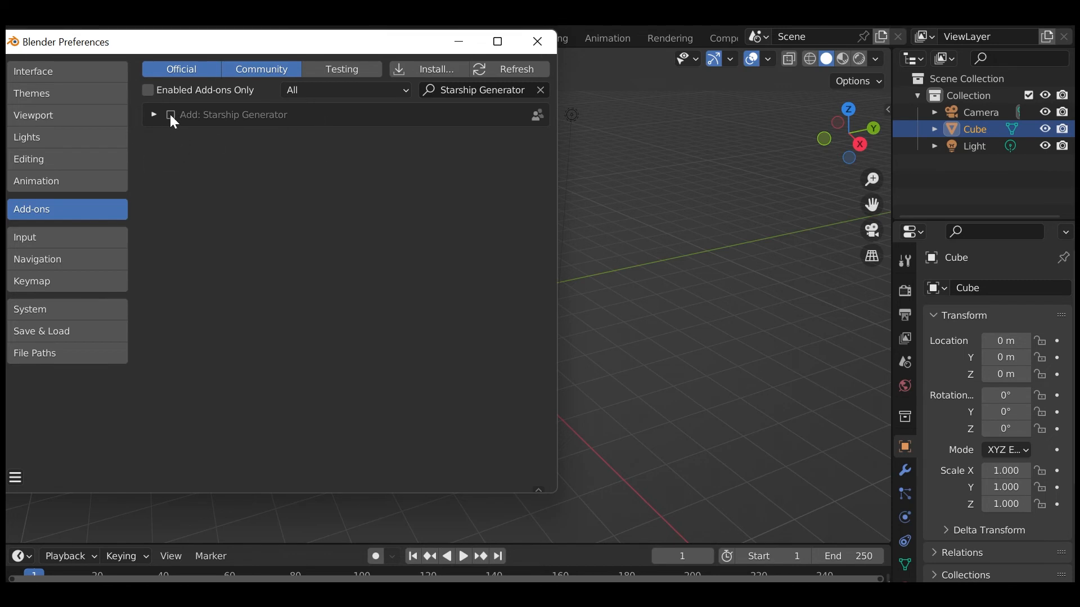
left_click(170, 115)
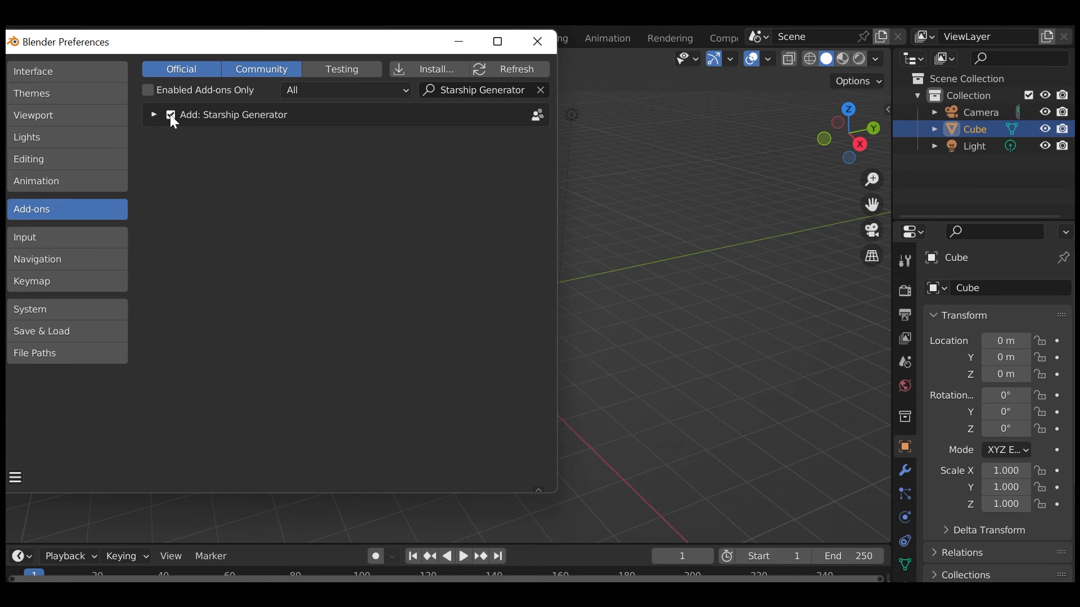
left_click(536, 42)
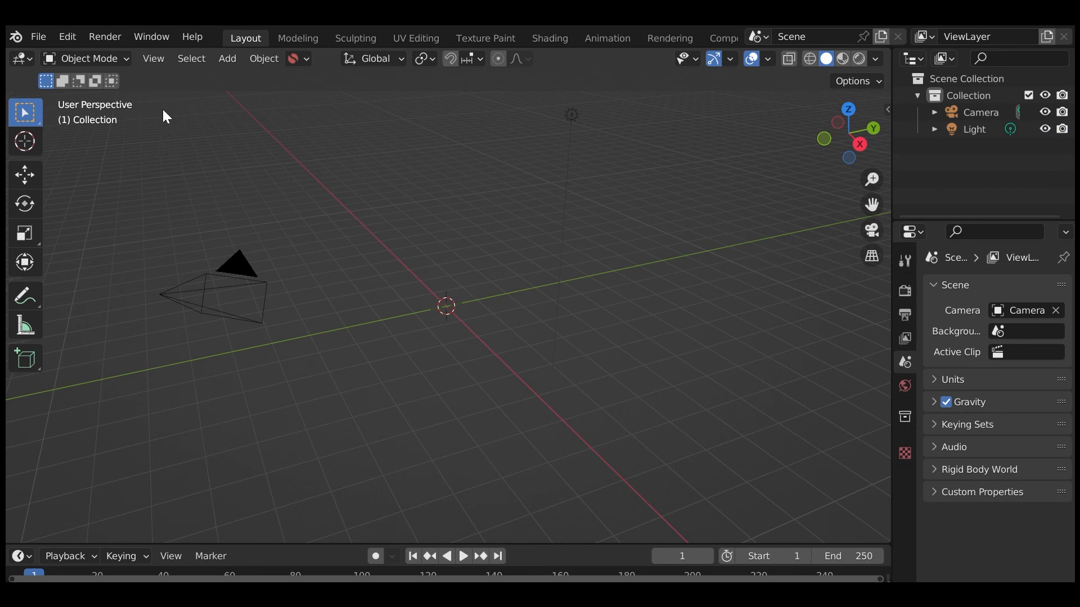
Step: Add a Starship mesh to the scene from the Add > Mesh menu
left_click(226, 58)
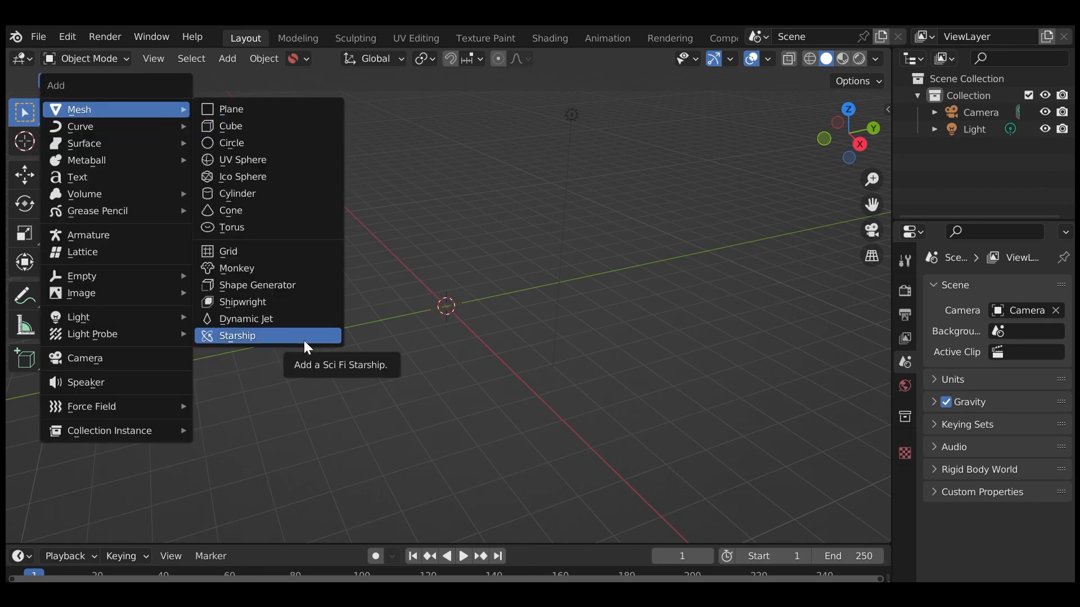
left_click(237, 335)
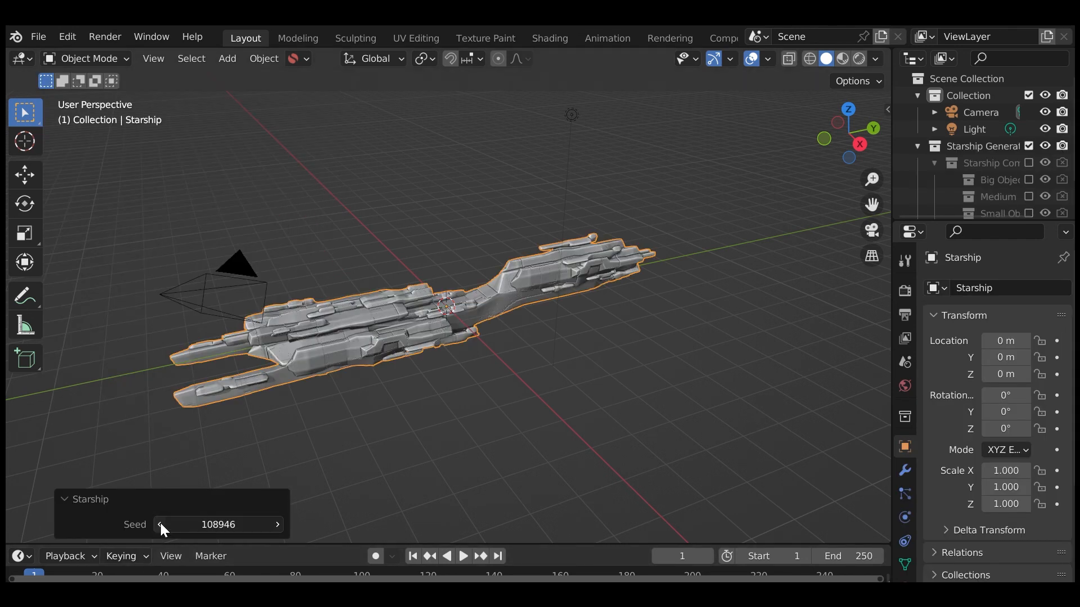
Step: Step the starship seed down four times to 108941, regenerating a new ship each time
left_click(161, 526)
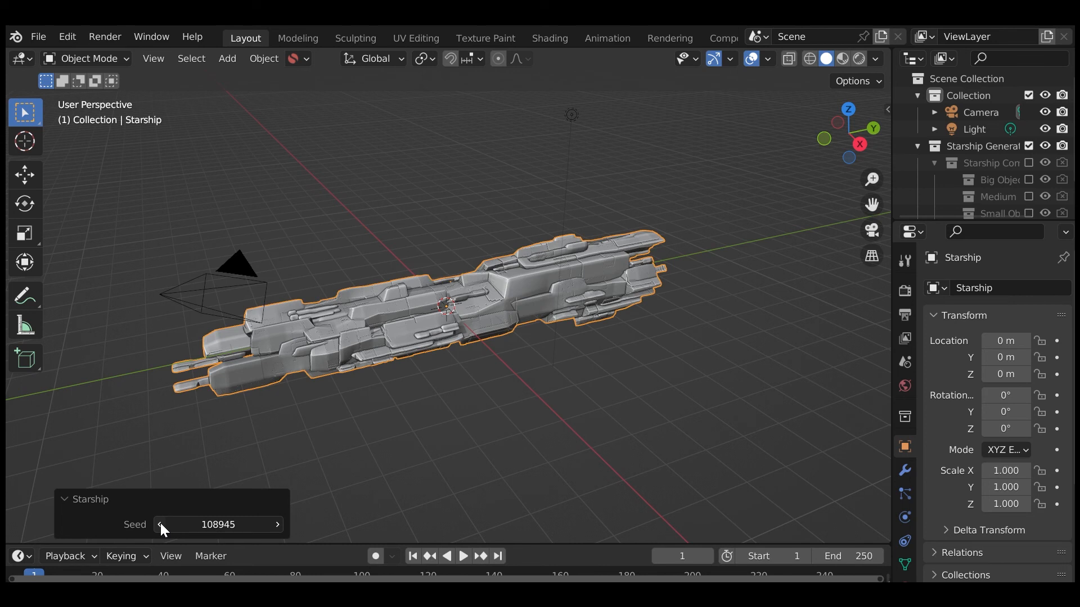
left_click(159, 524)
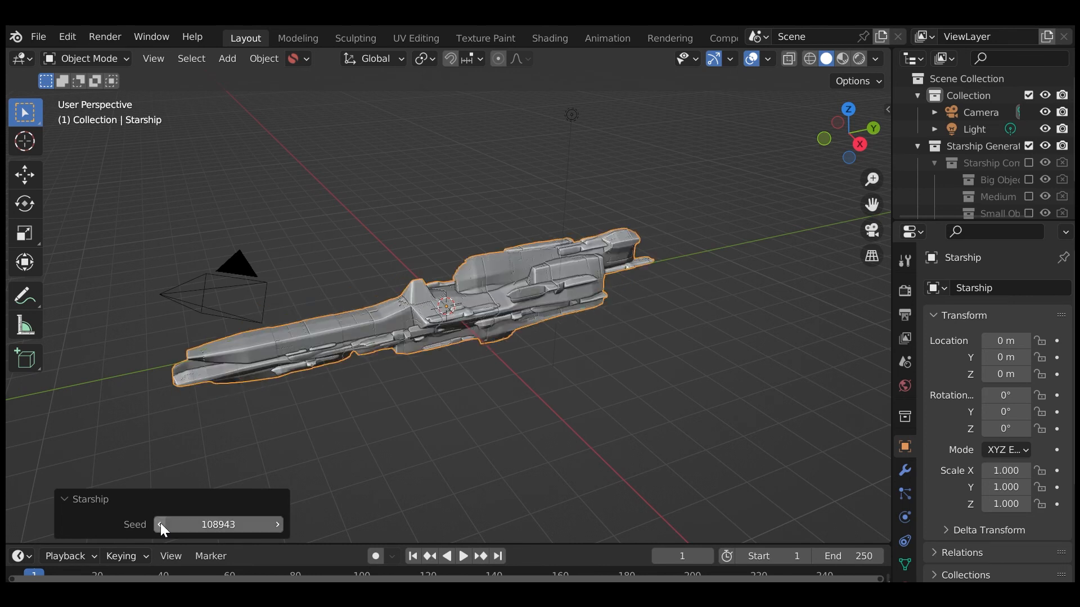
left_click(160, 525)
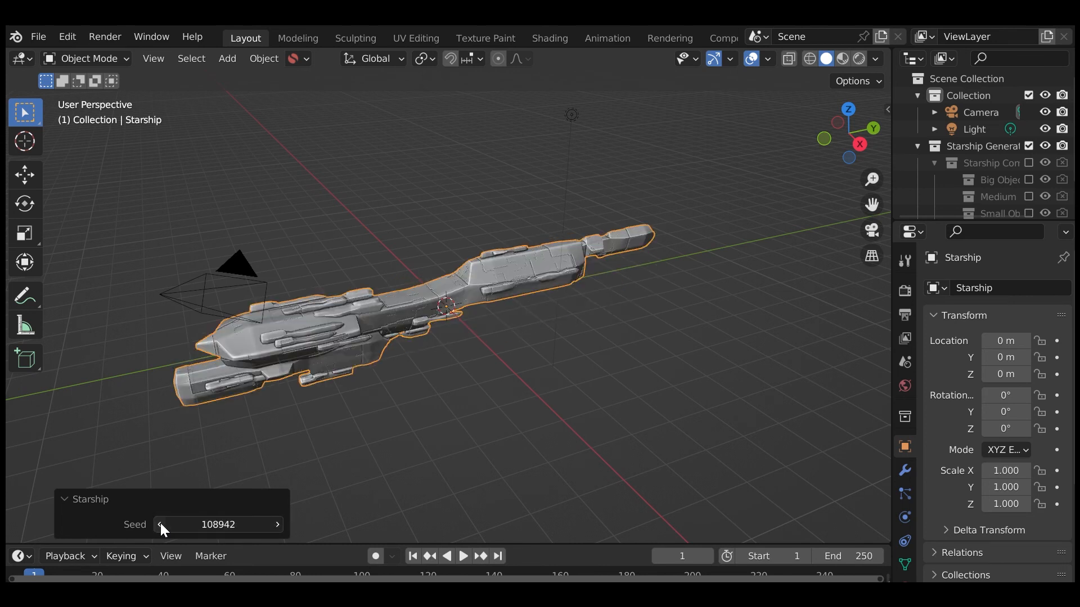
left_click(160, 525)
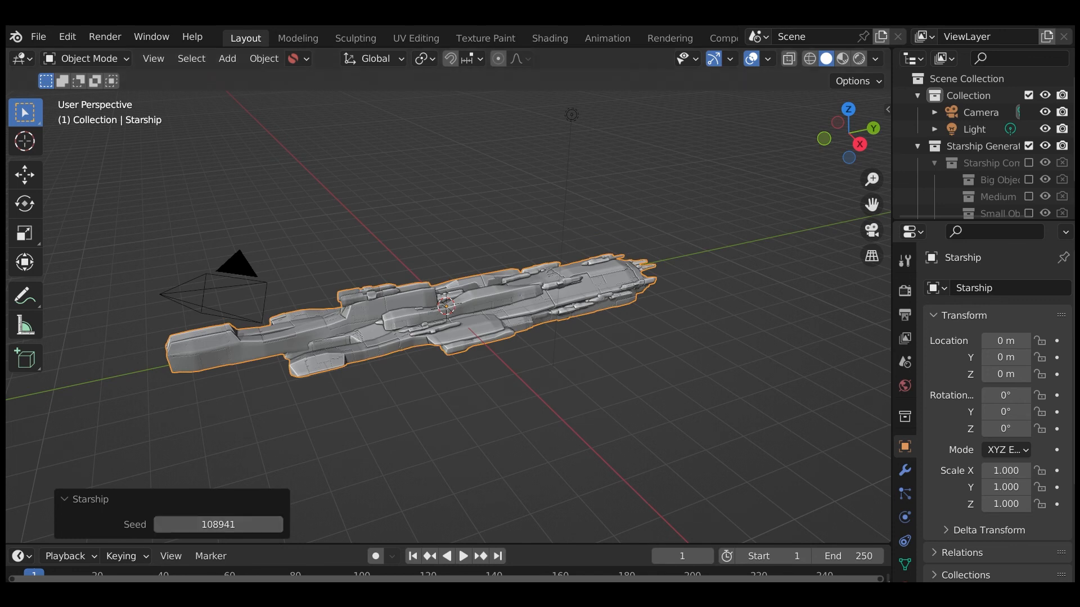